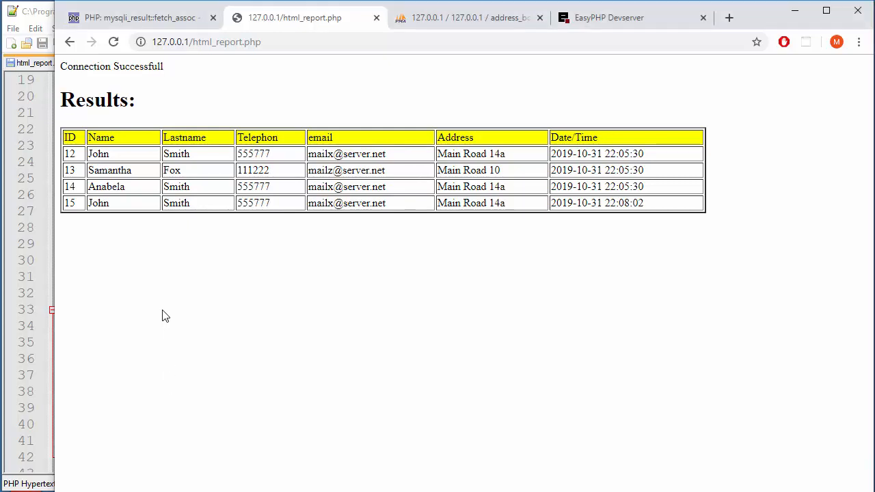
mouse_move(448, 268)
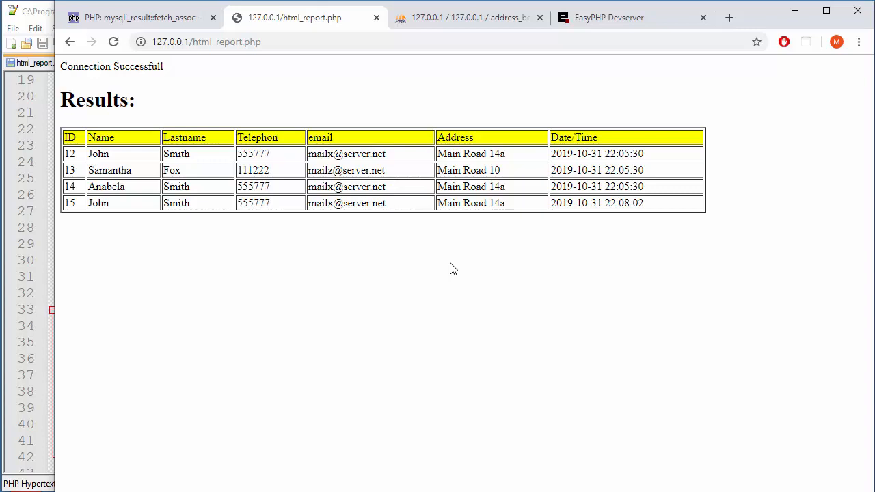
- Review the four people rows listed on the html_report page in Chrome
double_click(69, 137)
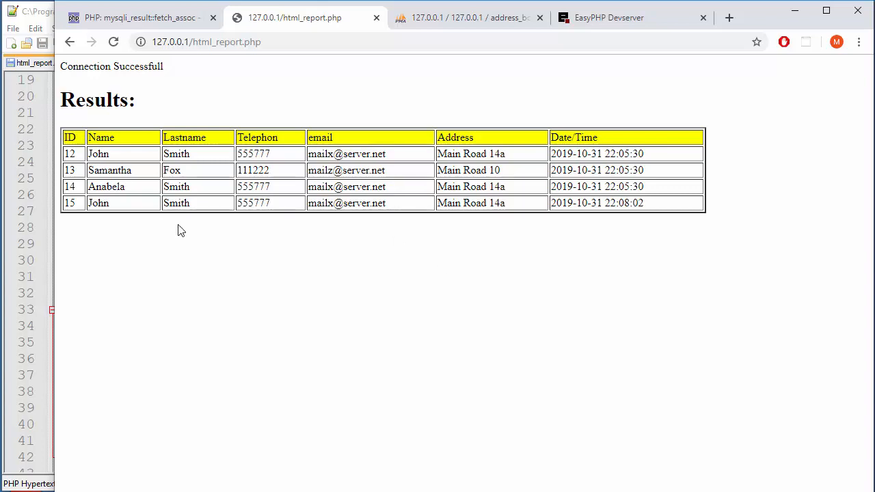
mouse_move(136, 211)
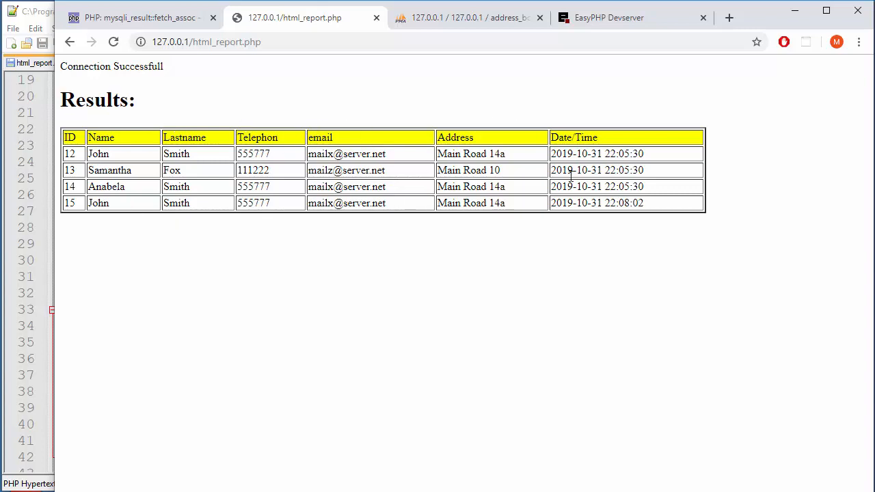
mouse_move(170, 110)
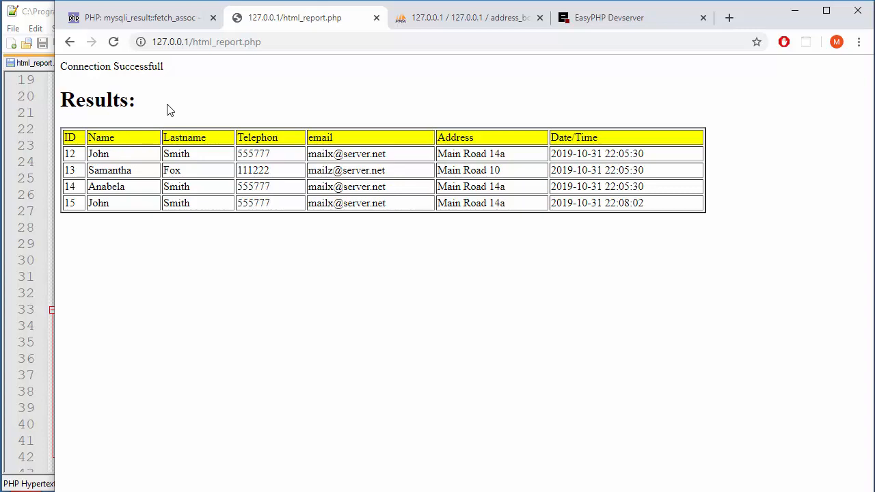
mouse_move(514, 279)
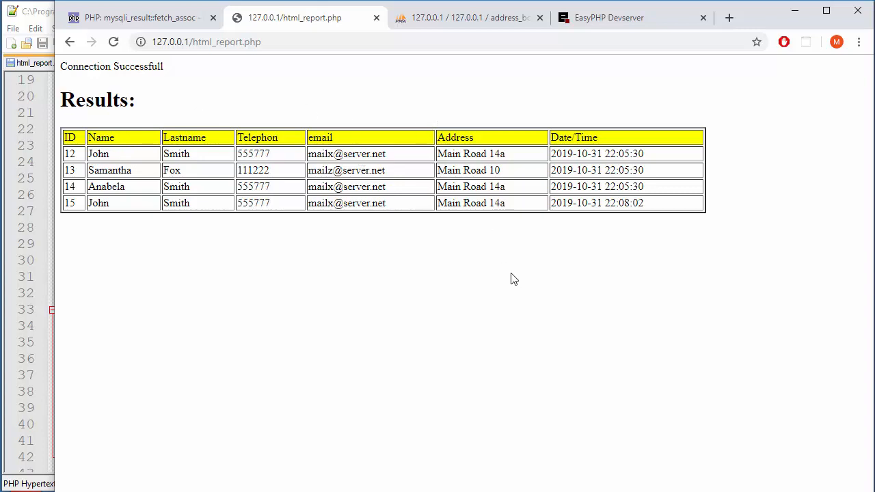
mouse_move(486, 246)
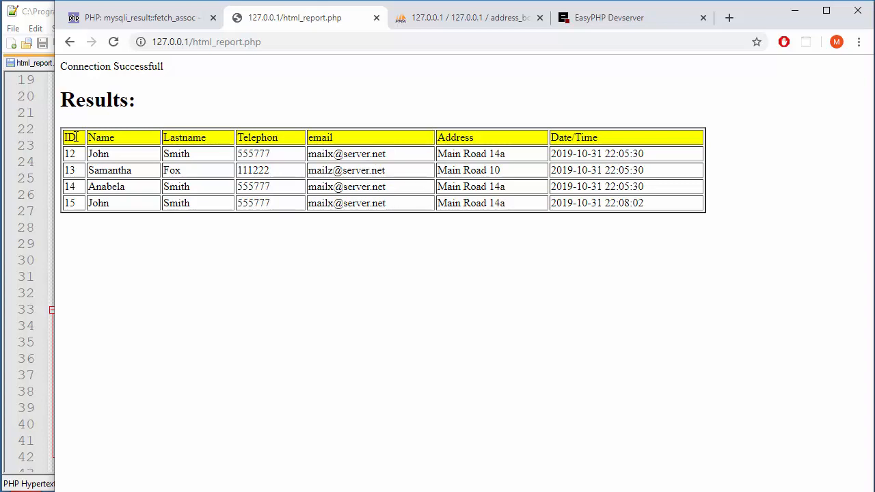
mouse_move(251, 298)
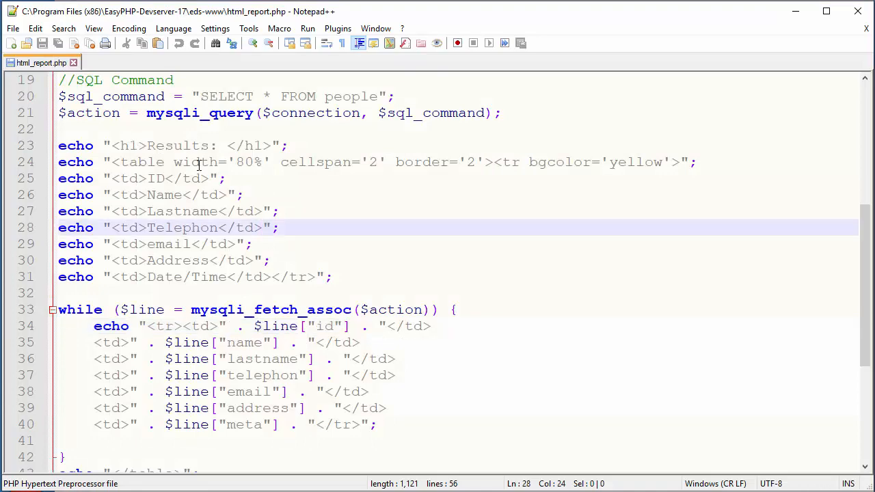
- Save the report script as a new file named delete.php via Save As
left_click(12, 27)
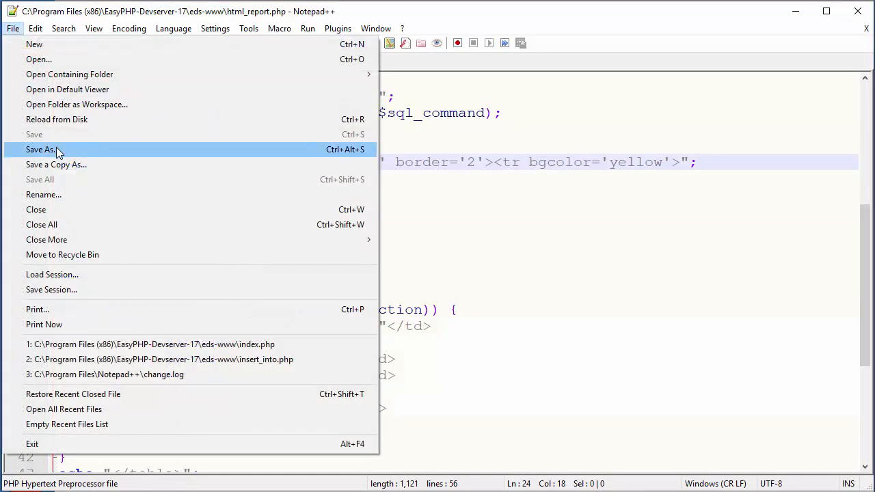
left_click(41, 149)
type("delete.php")
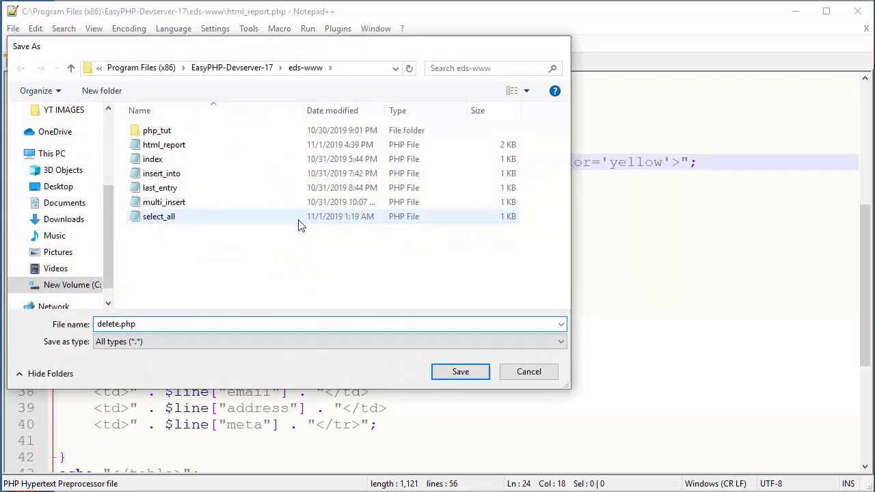
left_click(459, 372)
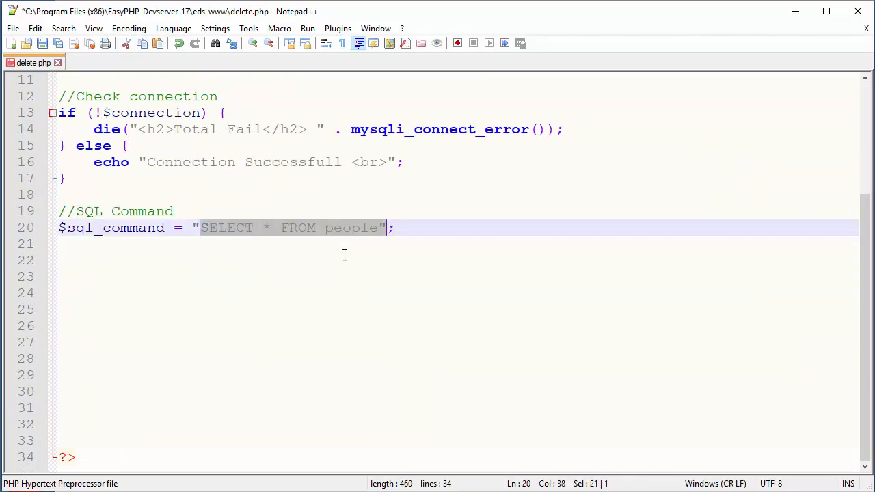
- Replace the SELECT query in $sql_command with DELETE FROM people
key("Delete")
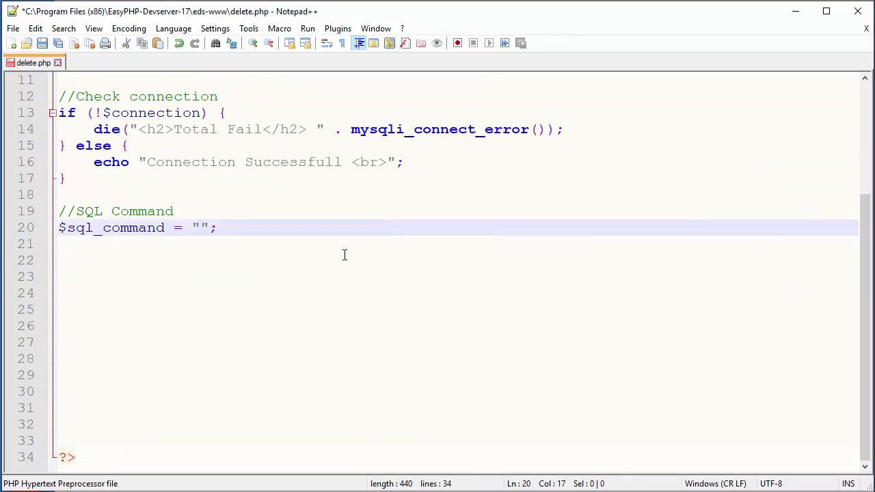
type("DELETE FR")
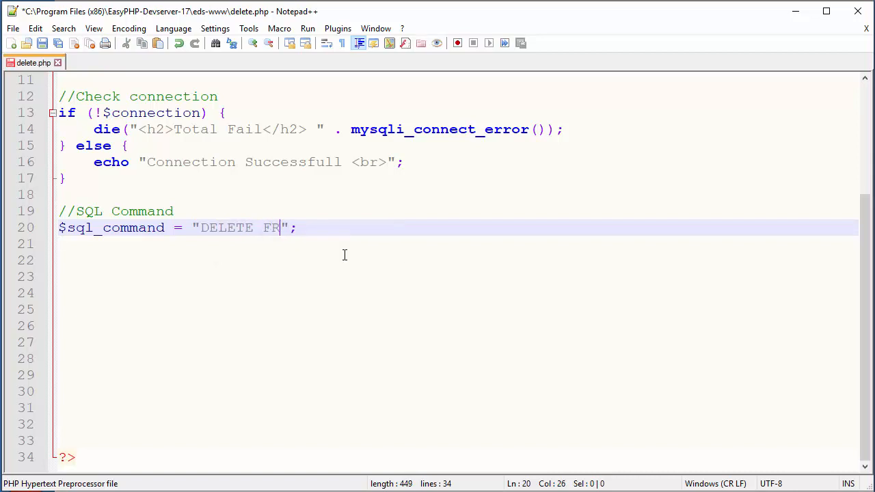
type("OM peopl")
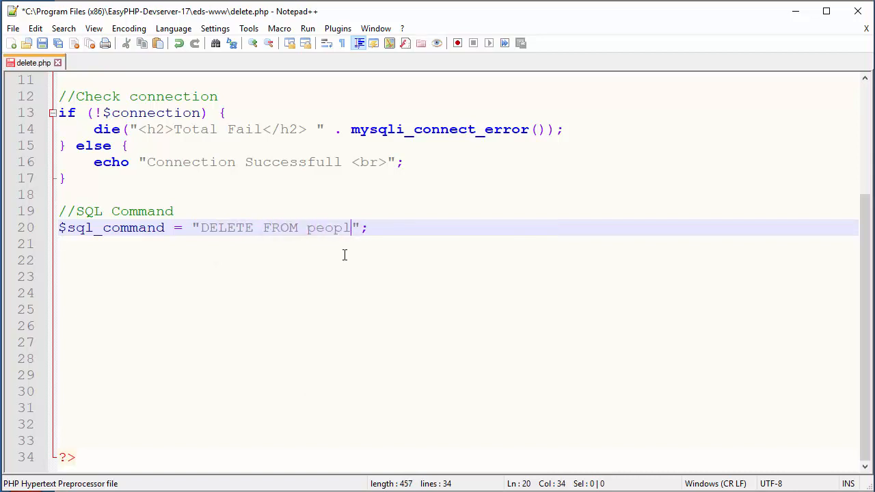
type("e")
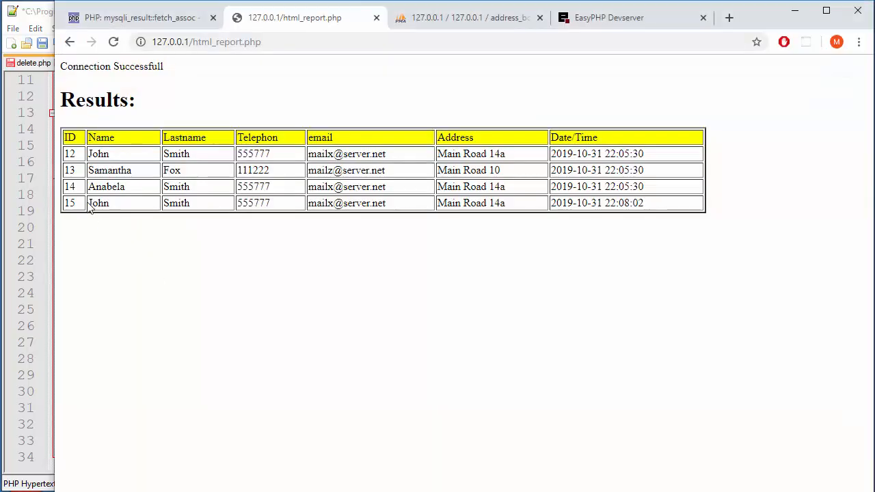
- Highlight the John Smith row with ID 12 in the Chrome report, then return to delete.php
double_click(176, 203)
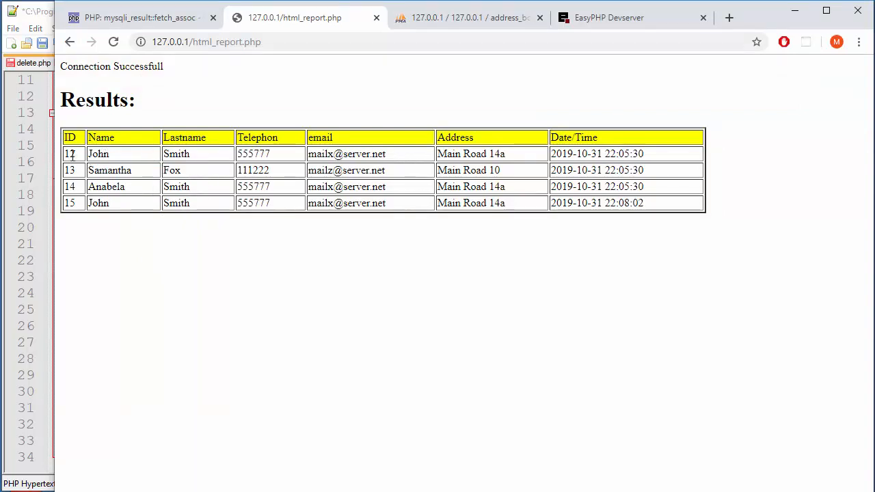
left_click_drag(88, 153, 670, 153)
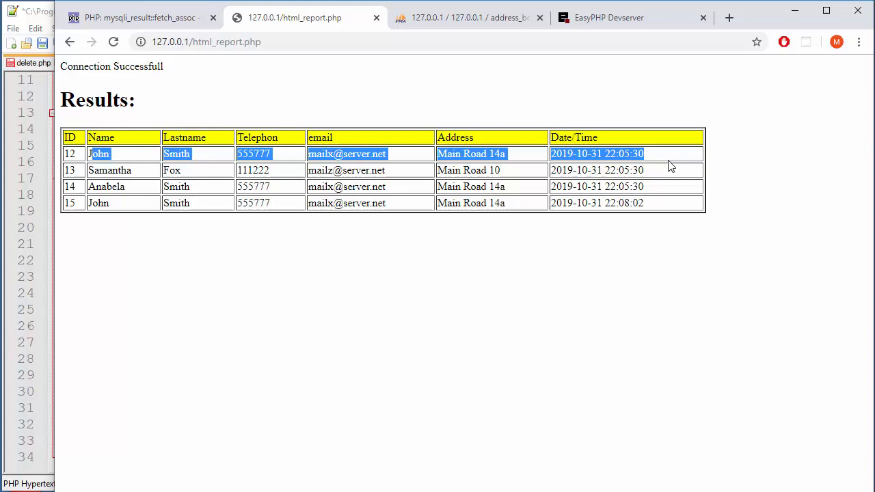
left_click(403, 229)
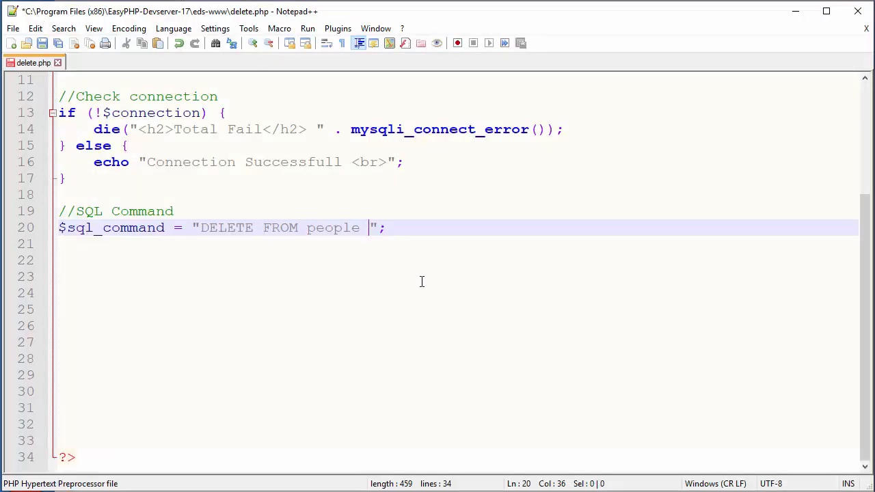
- Extend the query to DELETE FROM people WHERE id=12 and add a blank line below
type("WHERE")
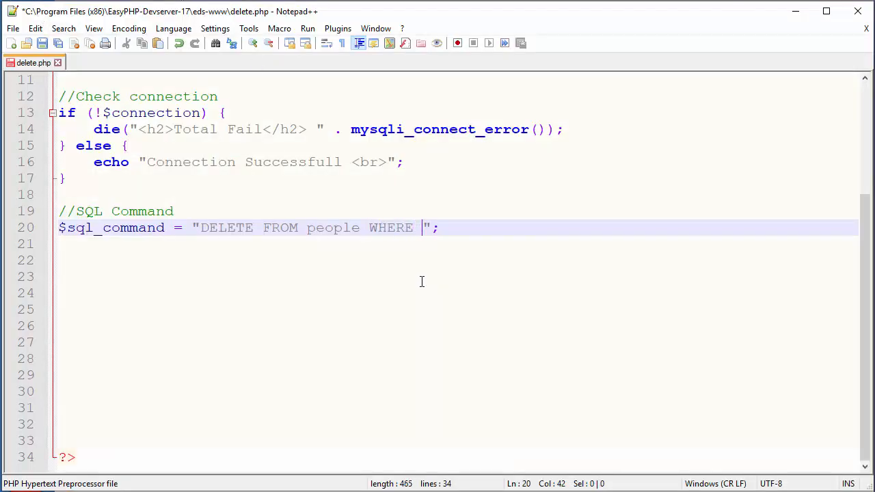
type("id=")
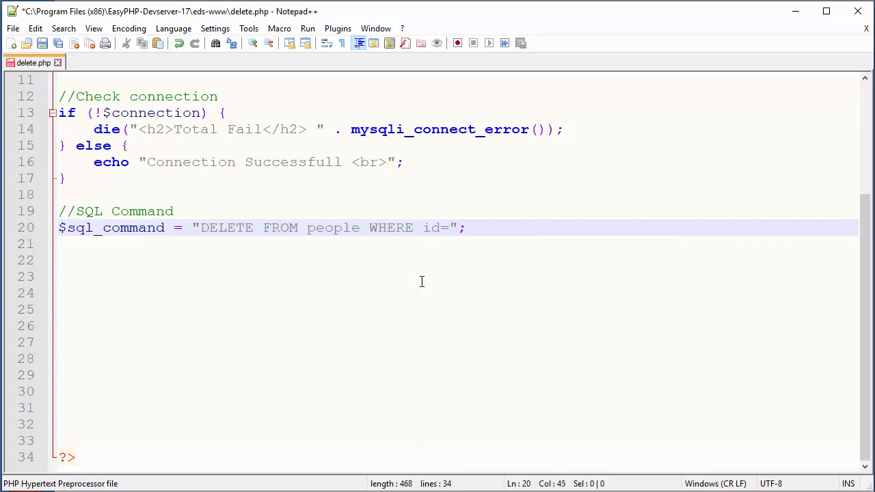
type("12")
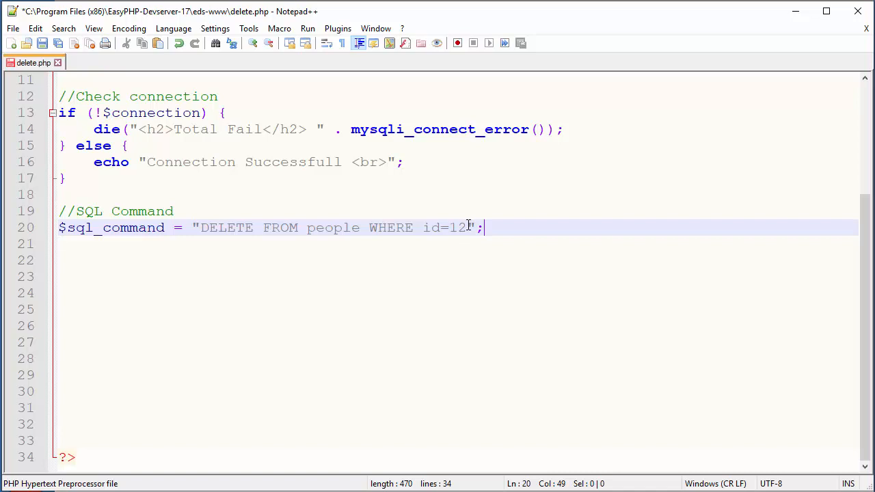
mouse_move(533, 242)
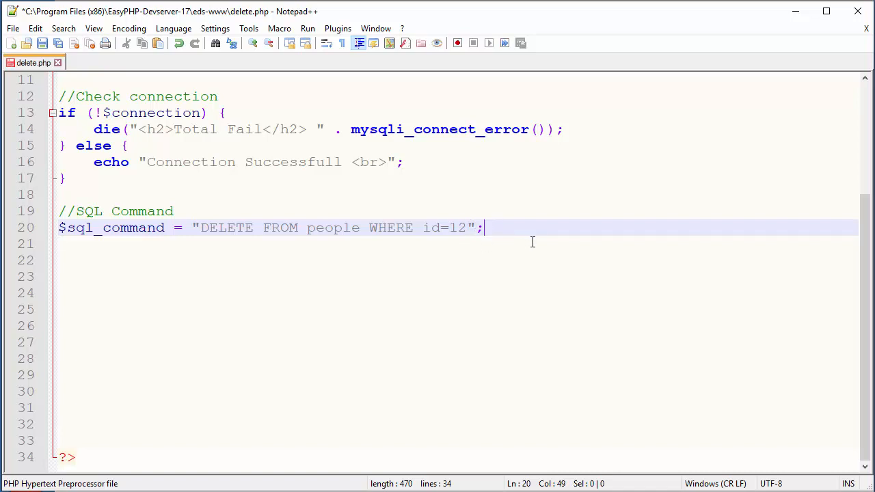
key("Enter")
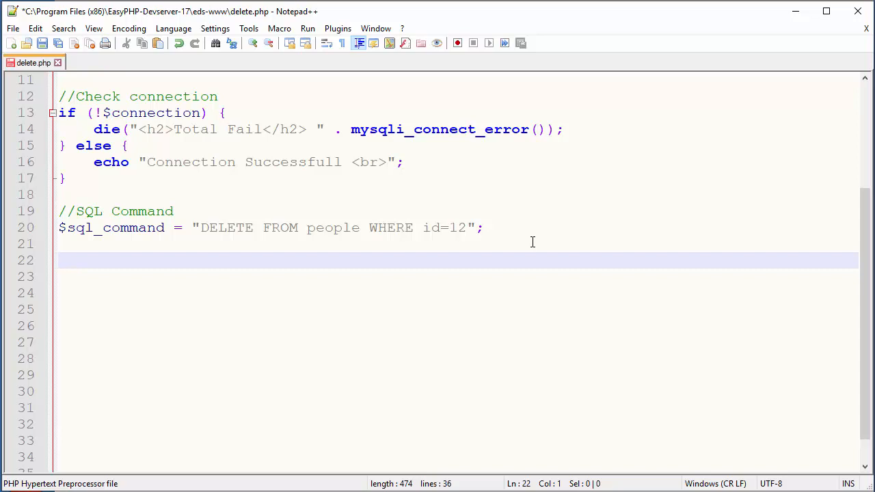
- Write if (mysqli_query($connection, $sql_command)) { to run the delete query
type("if")
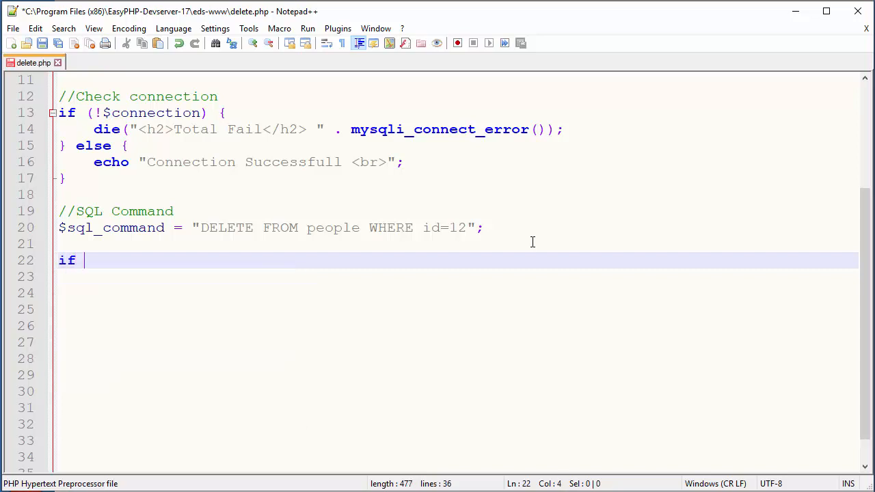
type("()")
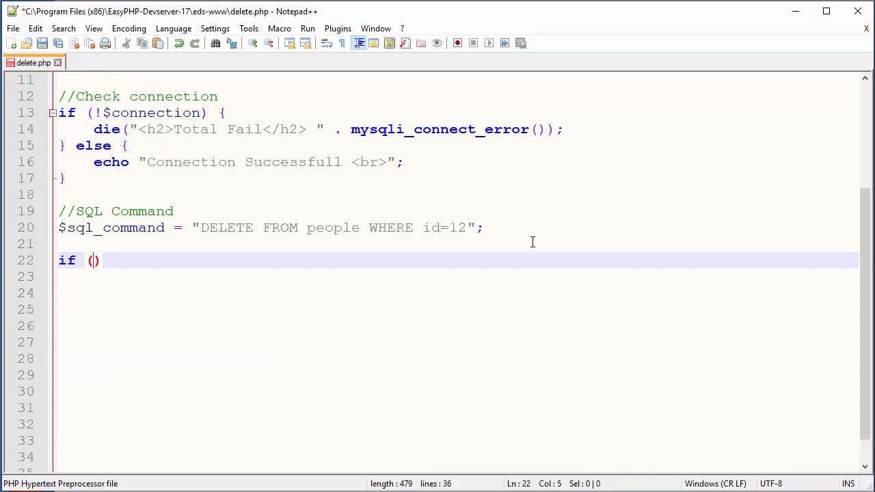
type("mysql")
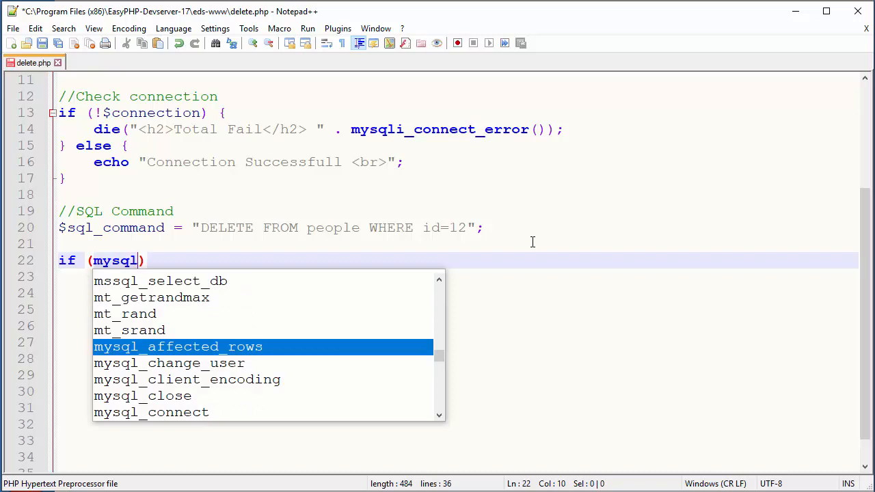
type("i_query")
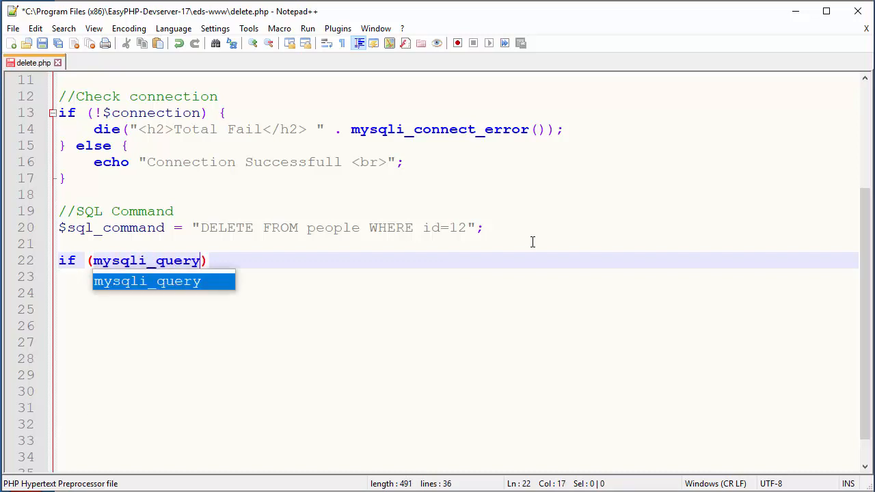
type("()")
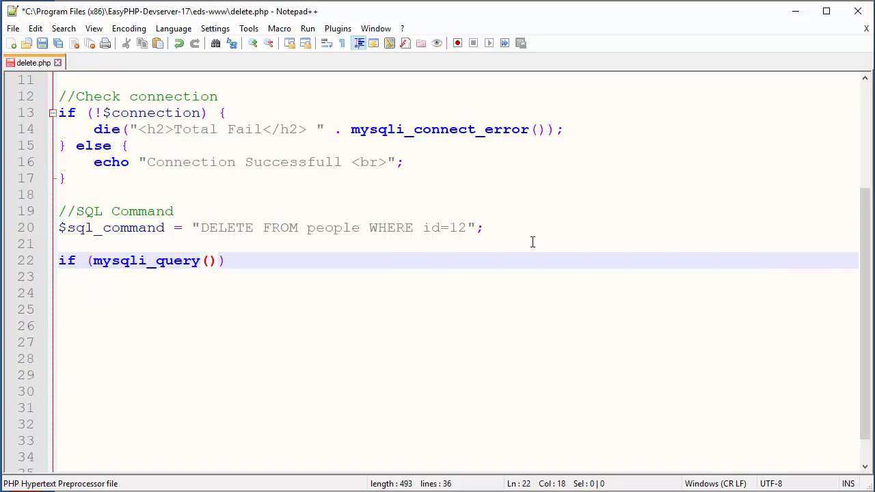
type("$connection")
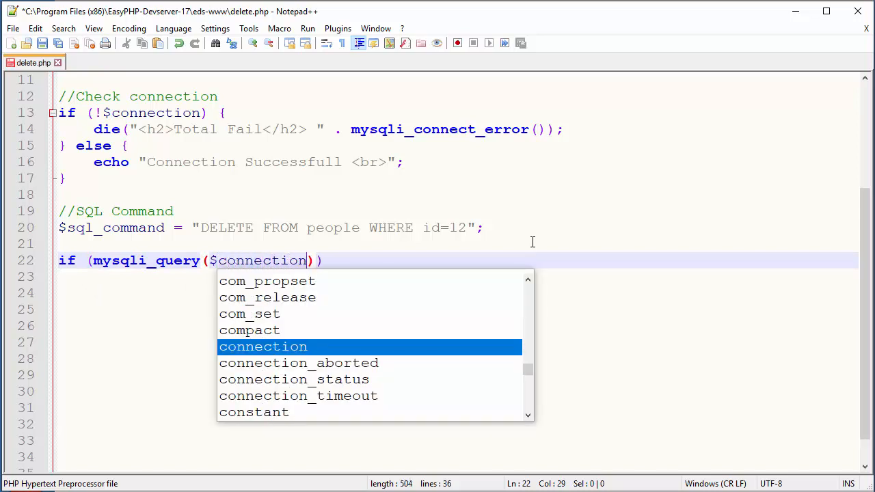
type(", $sql")
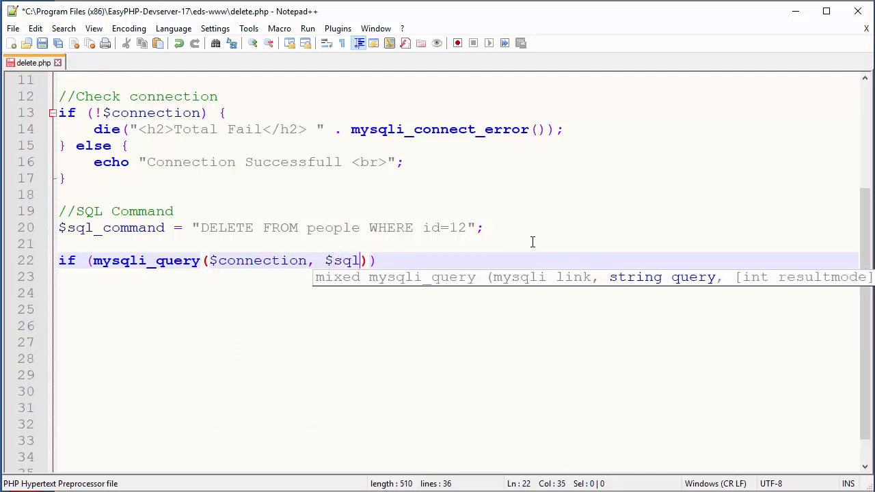
type("_")
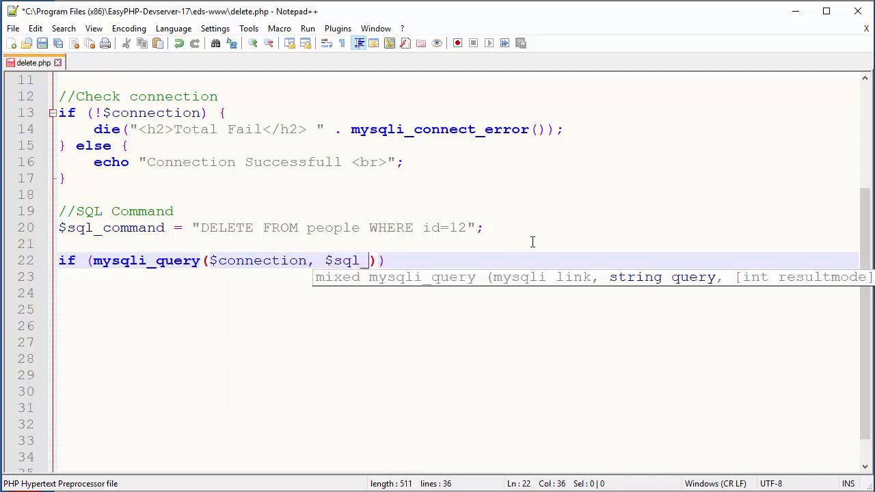
type("command")
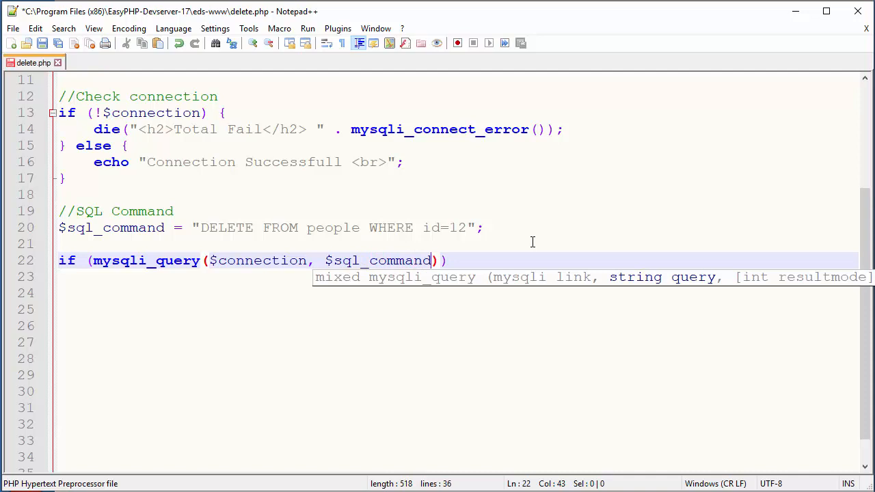
type("{")
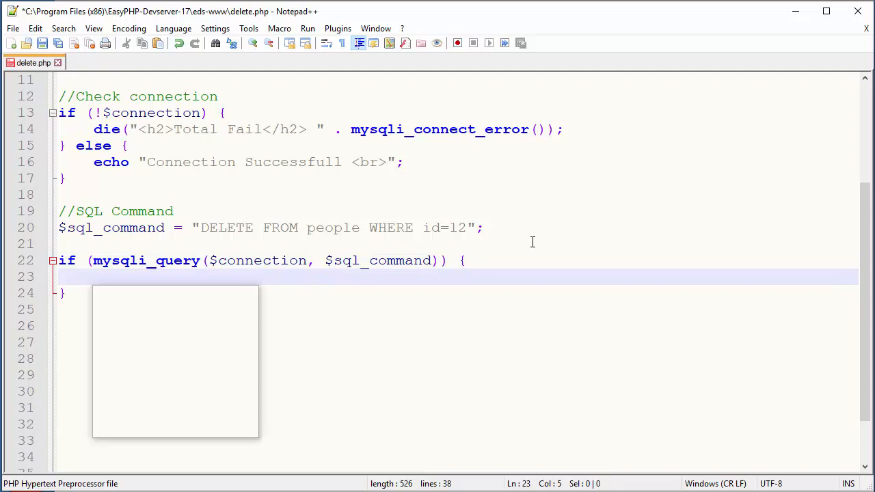
- Echo "SQL Command OK" inside the if block when the query succeeds
type("echo \"\"")
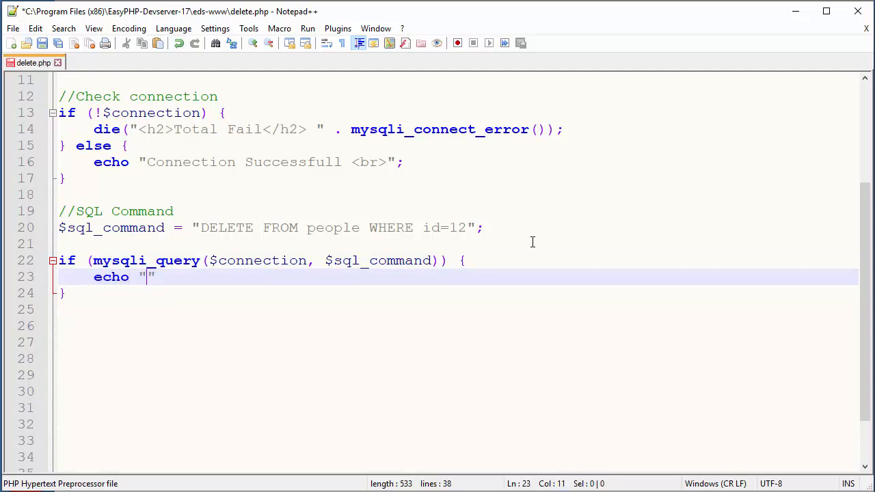
type("SQL Command")
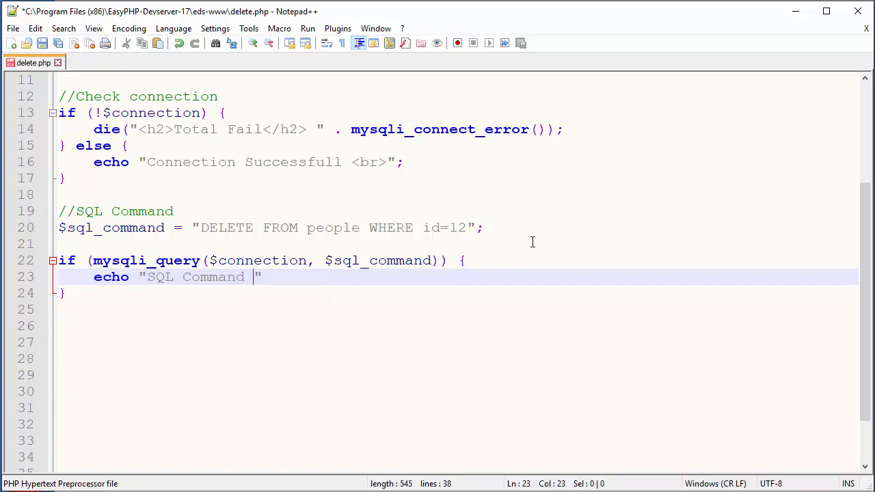
type("OK")
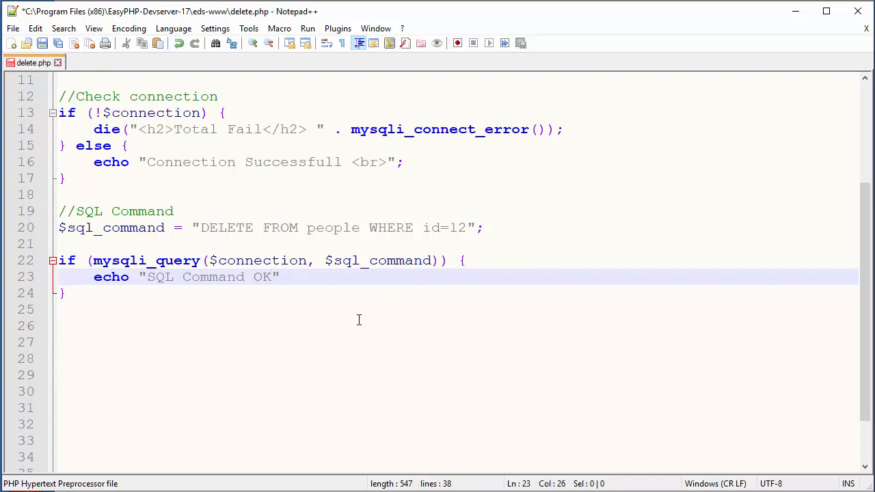
type(";")
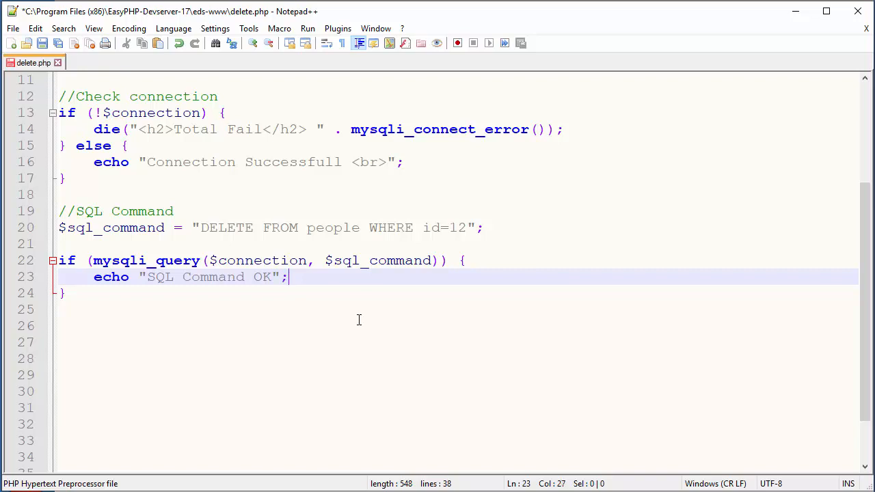
- Add an else block echoing "SQL Error " . mysqli_error($connection);
left_click(66, 293)
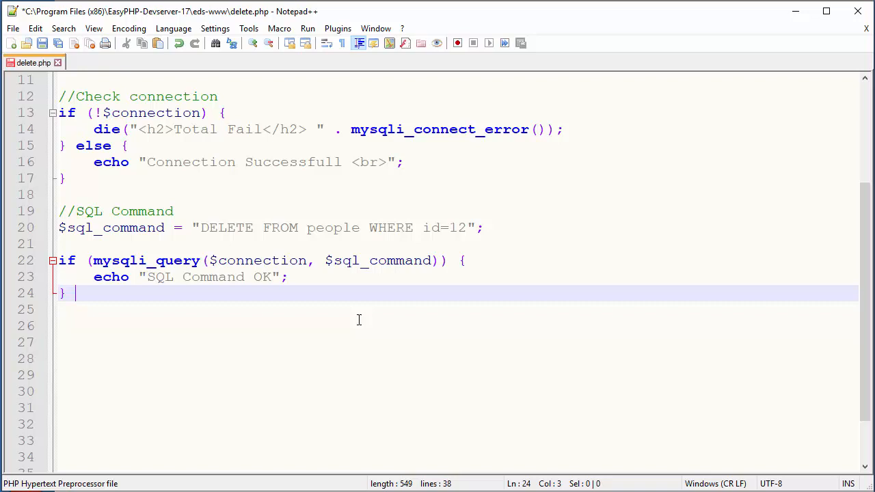
type("else {}")
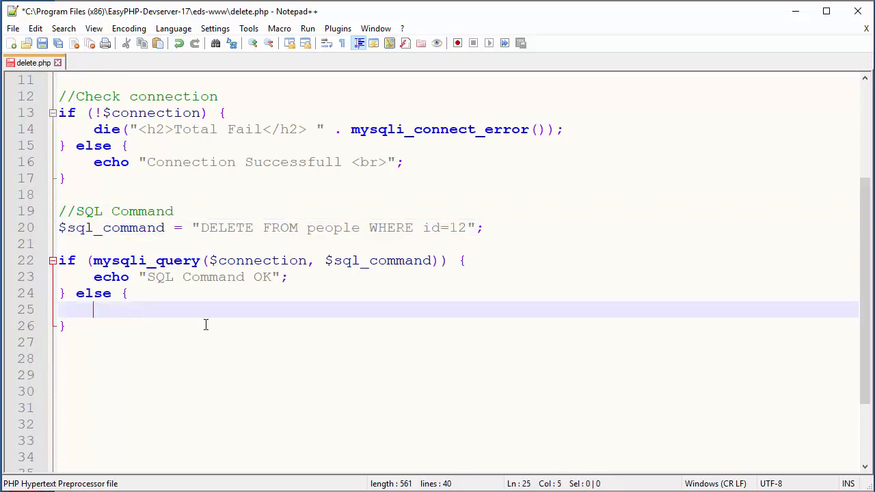
type("echo \"\"")
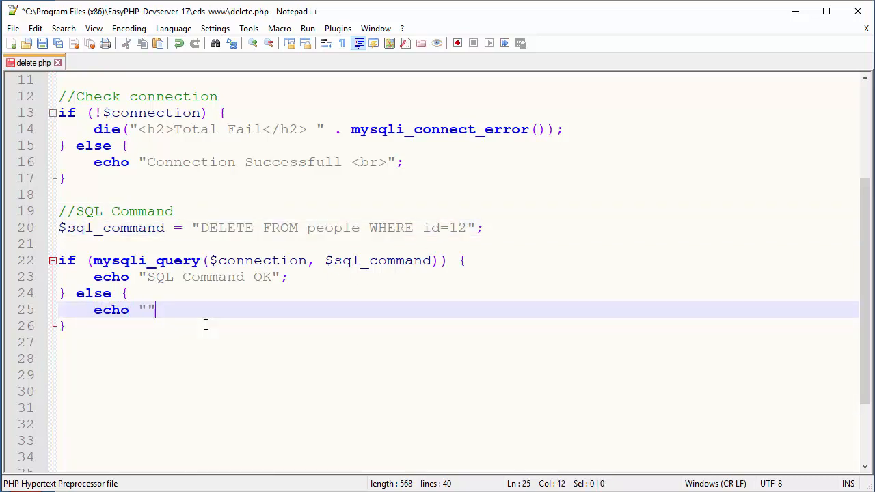
type("SQL Error -")
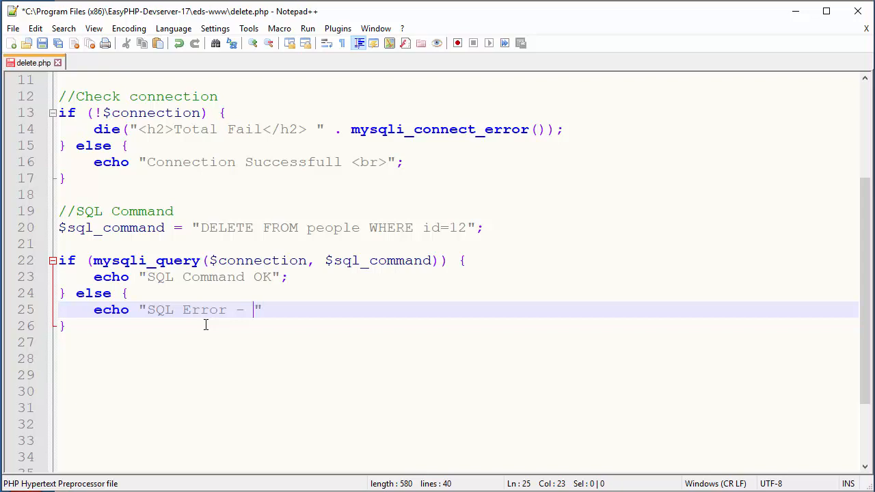
key("Backspace")
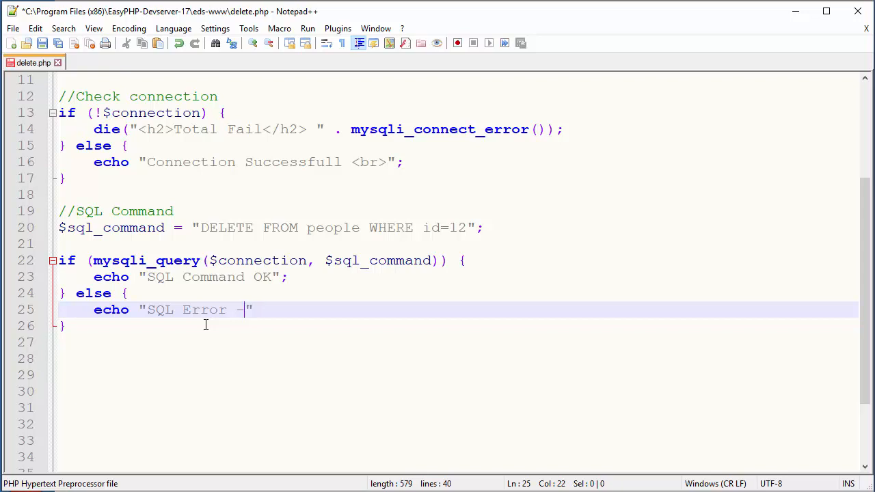
key("BackSpace")
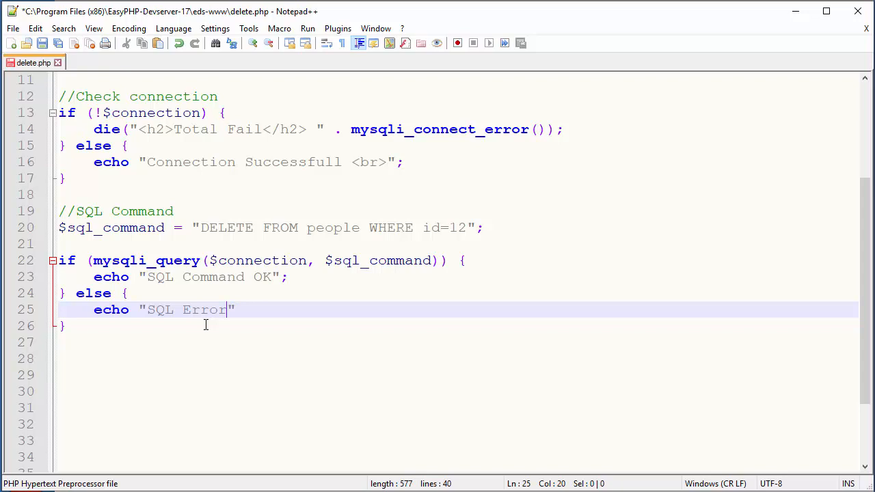
type(".")
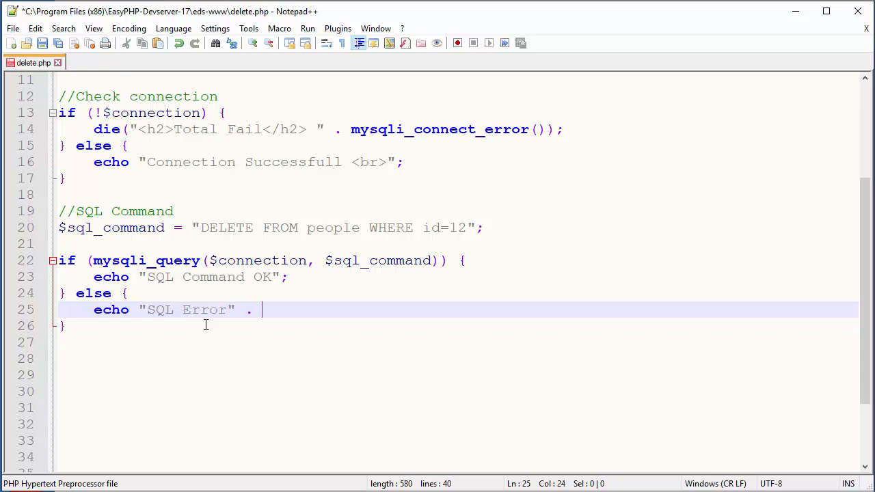
left_click(226, 309)
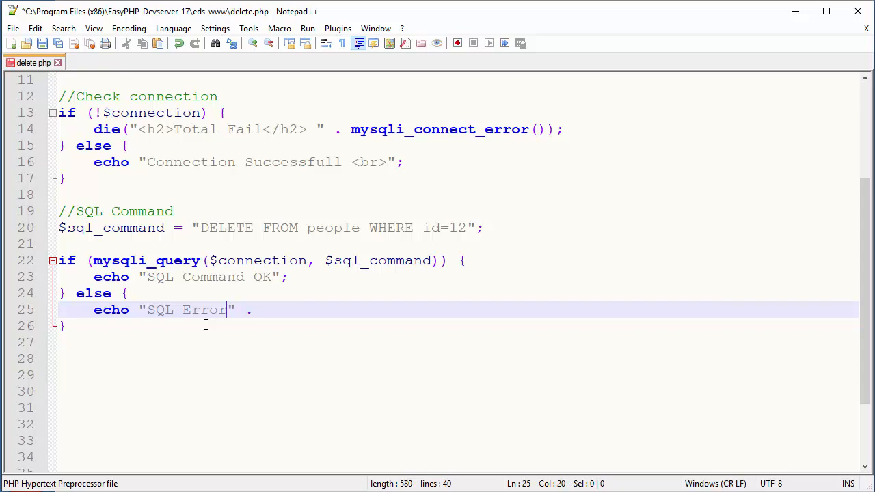
type("\"")
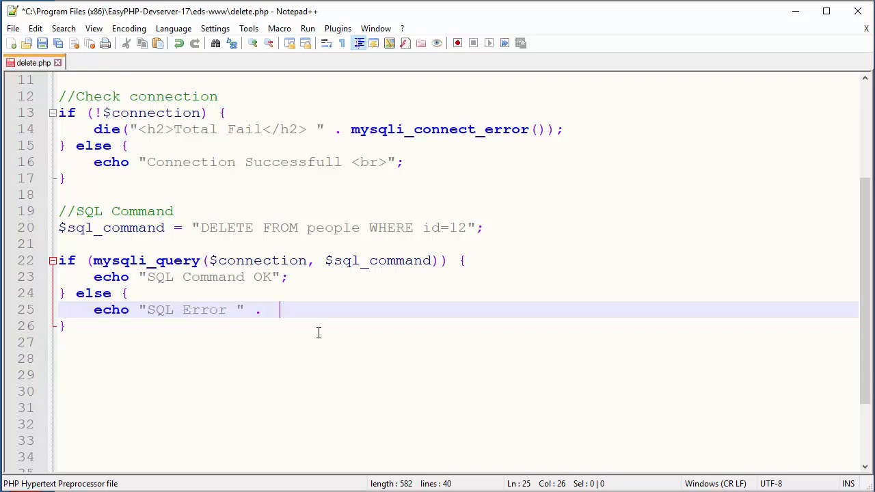
type("mysq")
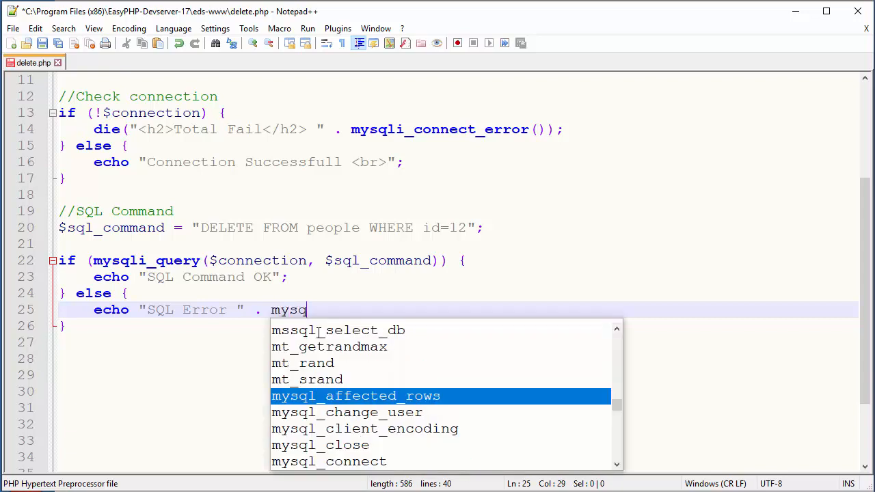
type("li_")
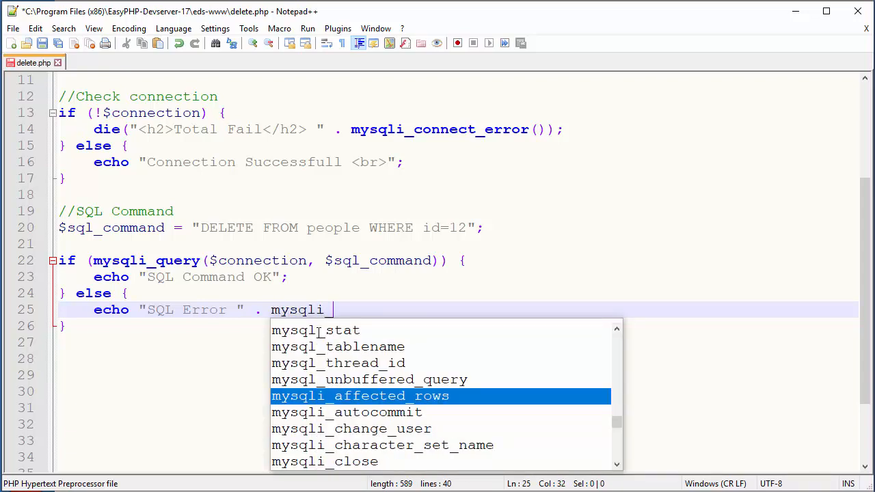
type("error()")
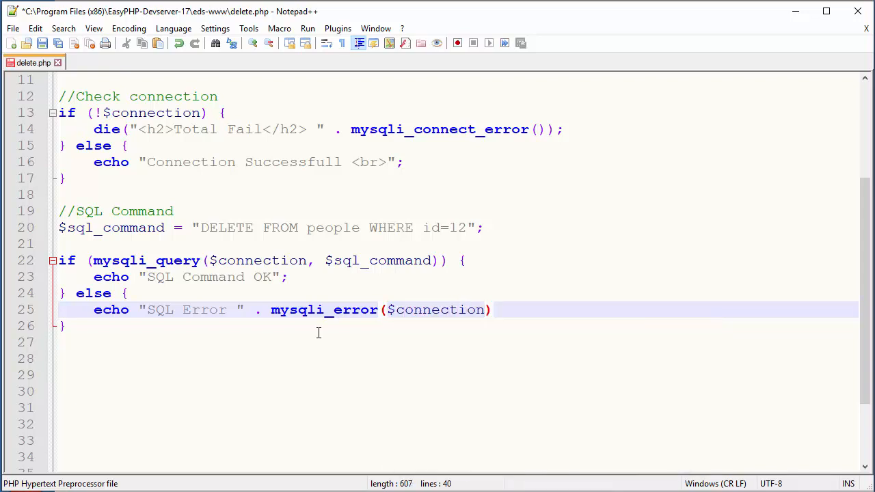
type(";")
type("127.0.0.1/delete.")
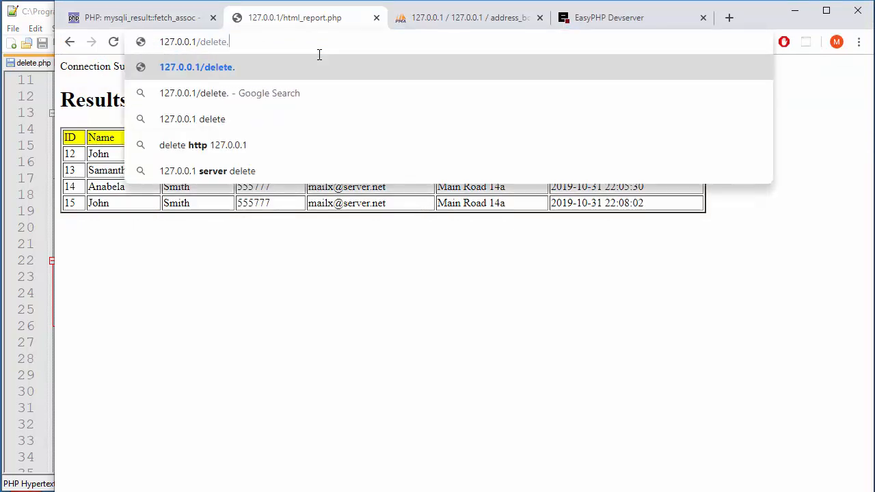
- Load 127.0.0.1/delete.php in Chrome so it reports SQL Command OK
type("php")
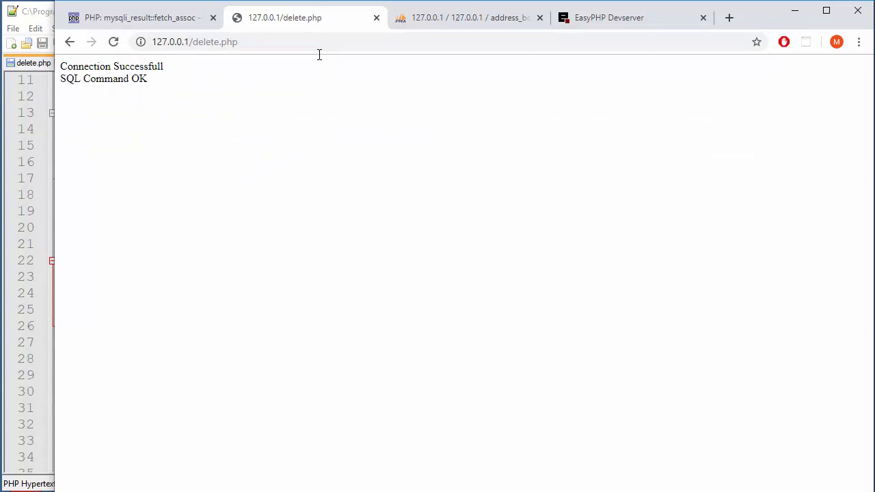
double_click(105, 78)
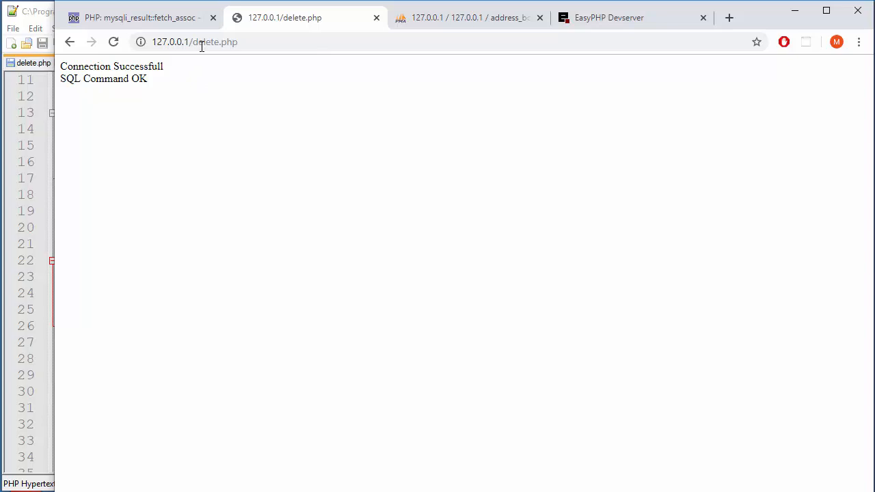
double_click(215, 41)
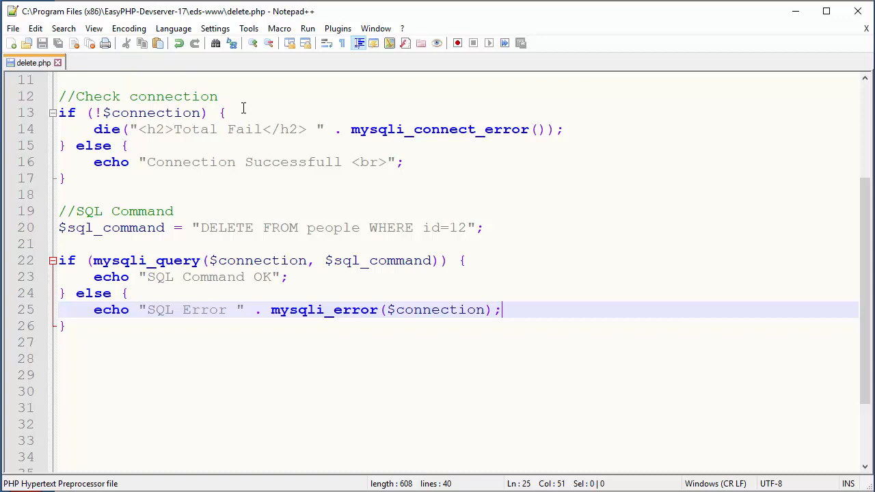
- Change the WHERE clause to id BETWEEN 13 AND 15, then bring the browser forward
left_click(422, 226)
type(" BETW")
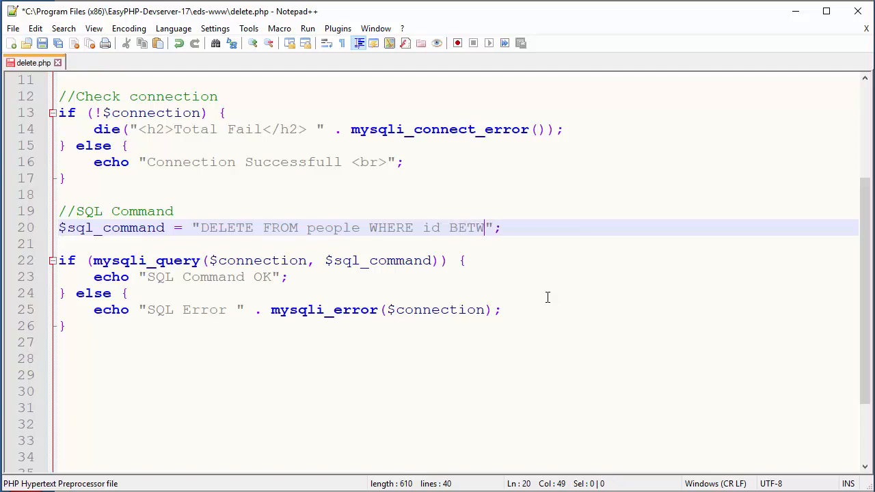
type("EEN")
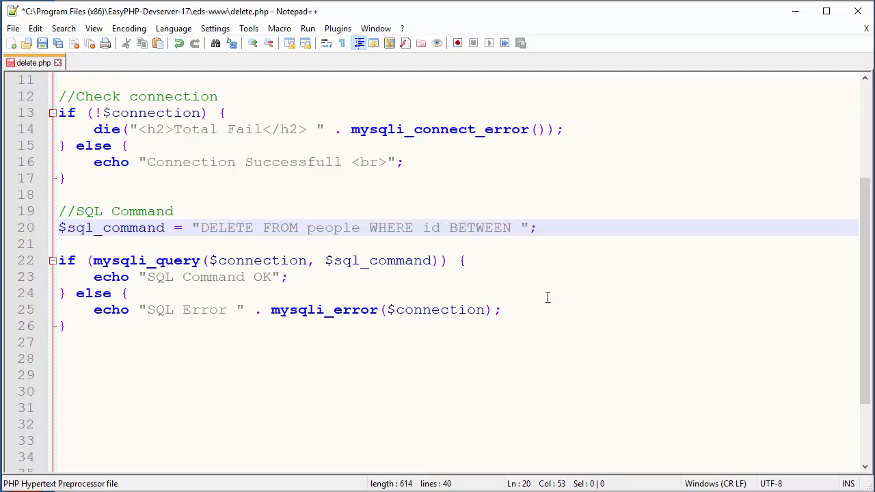
type("13 AND")
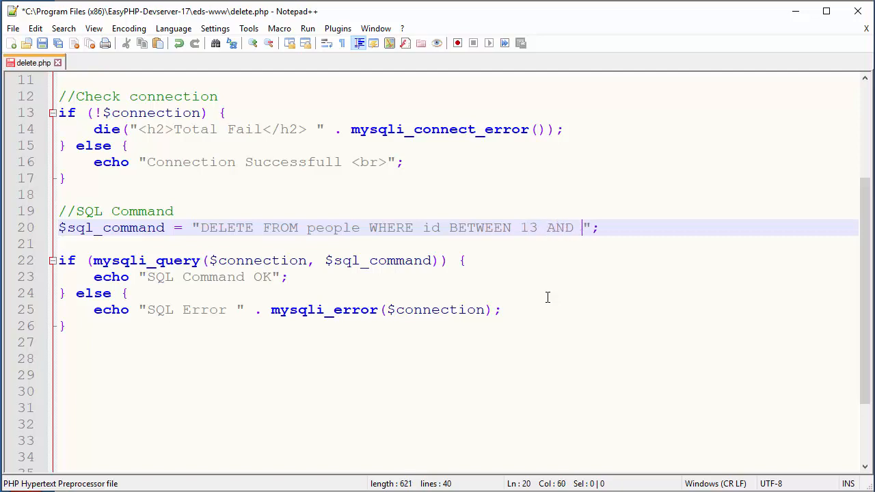
type("15")
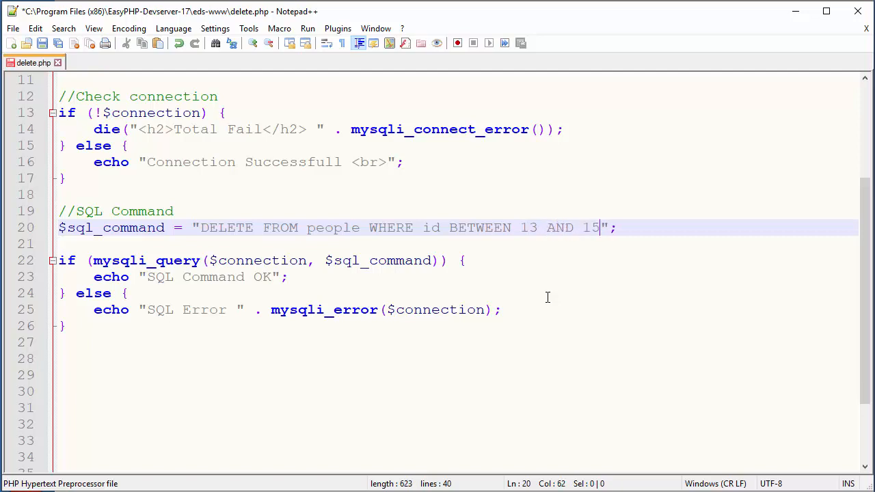
left_click(126, 292)
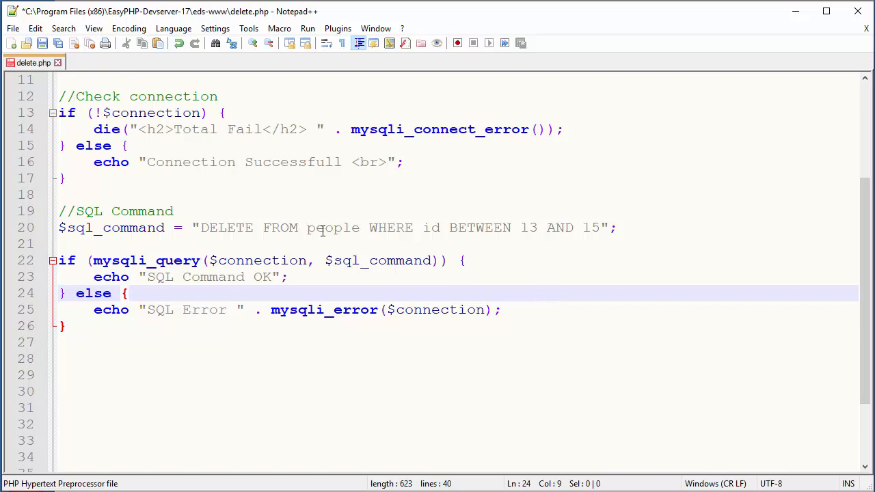
left_click(615, 227)
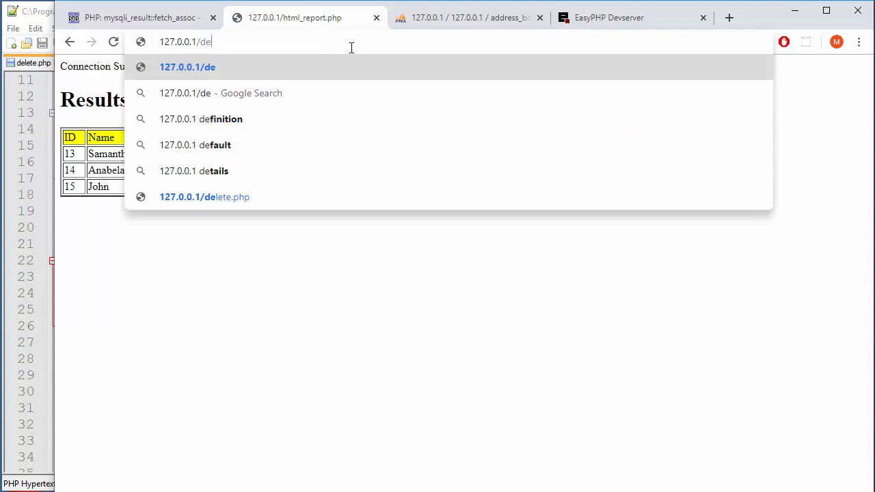
- Run 127.0.0.1/delete.php, then reload html_report.php to show the emptied table
type("lete")
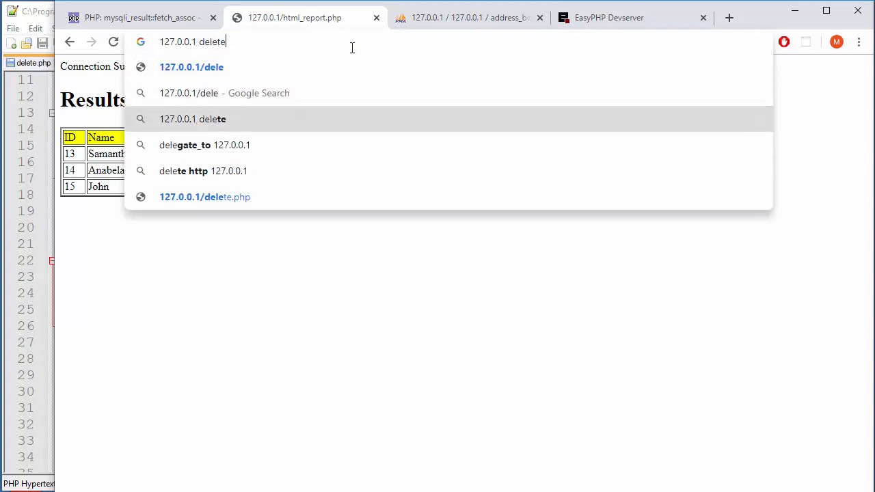
left_click(205, 197)
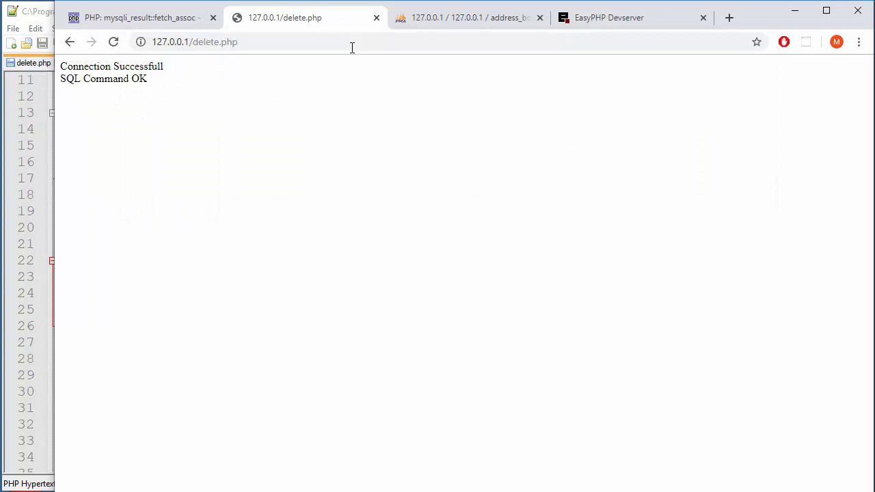
type("html_report.php")
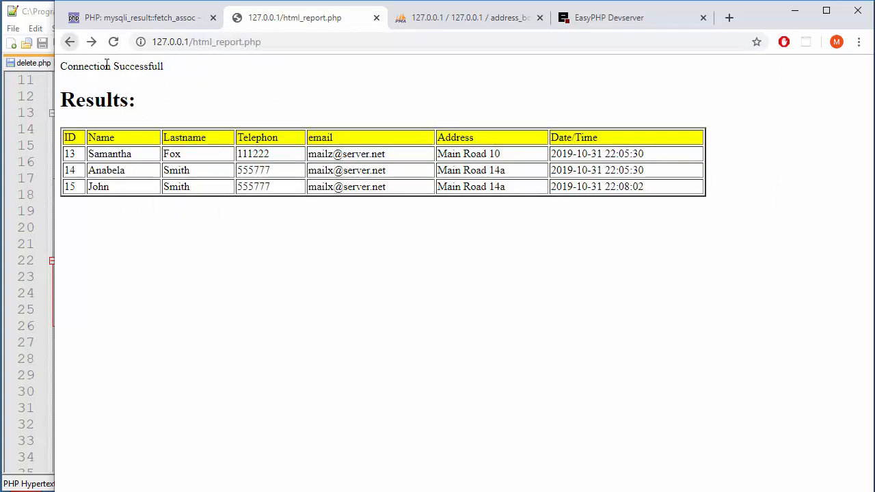
left_click(113, 41)
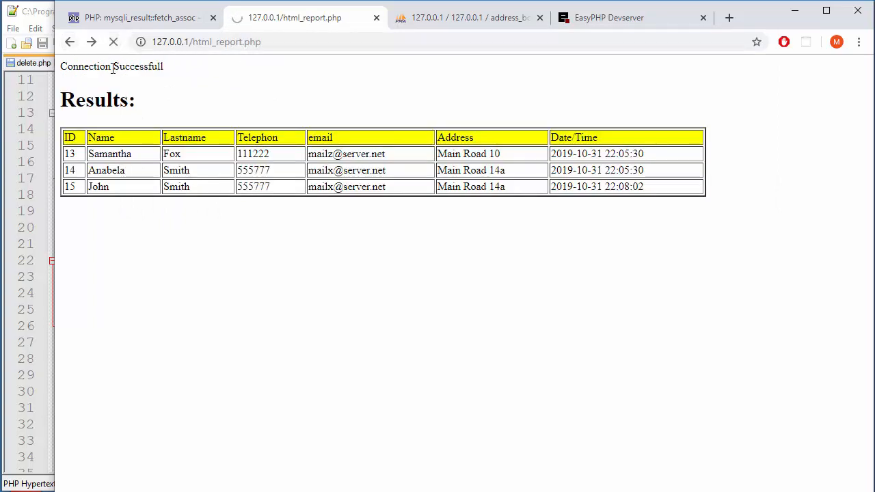
left_click(114, 41)
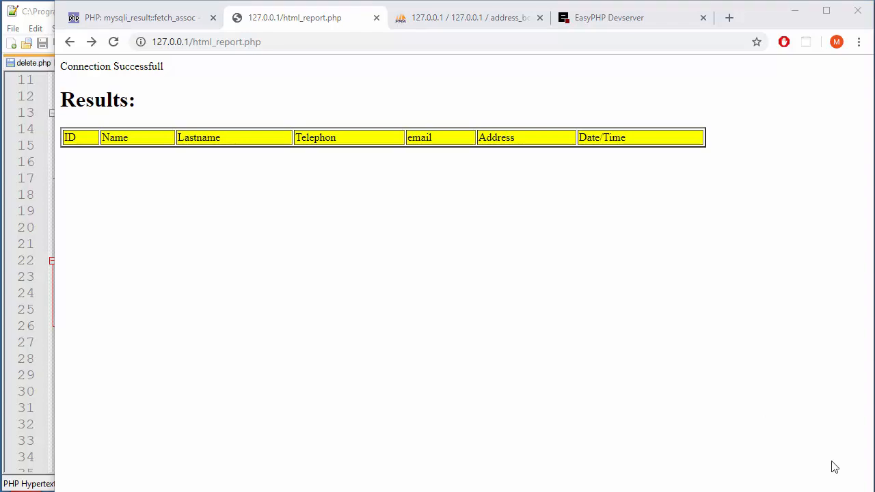
mouse_move(363, 175)
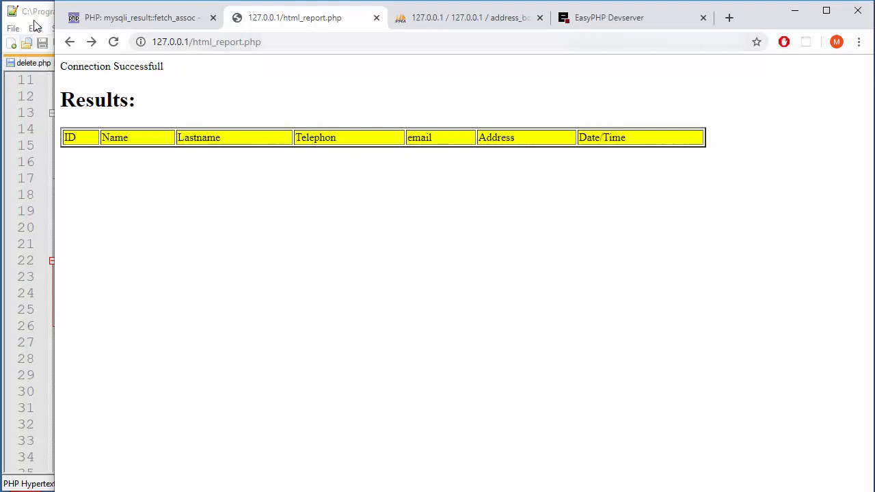
- Open multi_insert.php in a new tab and select its INSERT INTO people query for John Smith
left_click(12, 28)
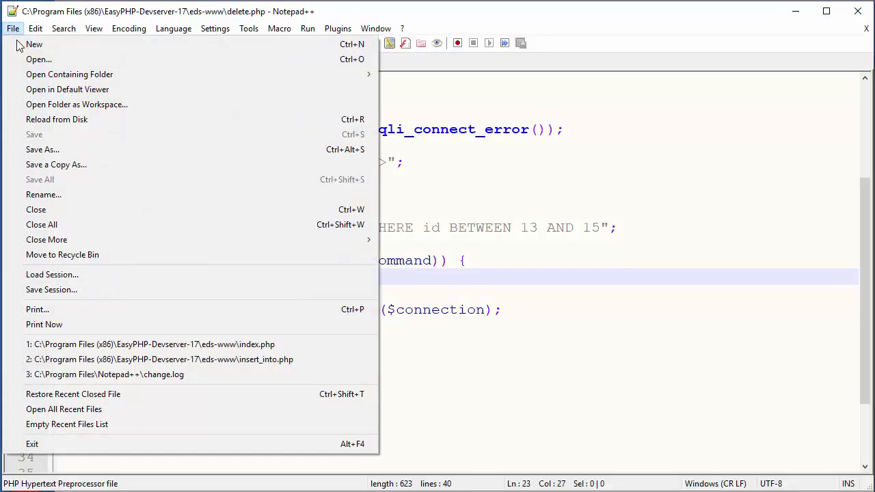
mouse_move(249, 114)
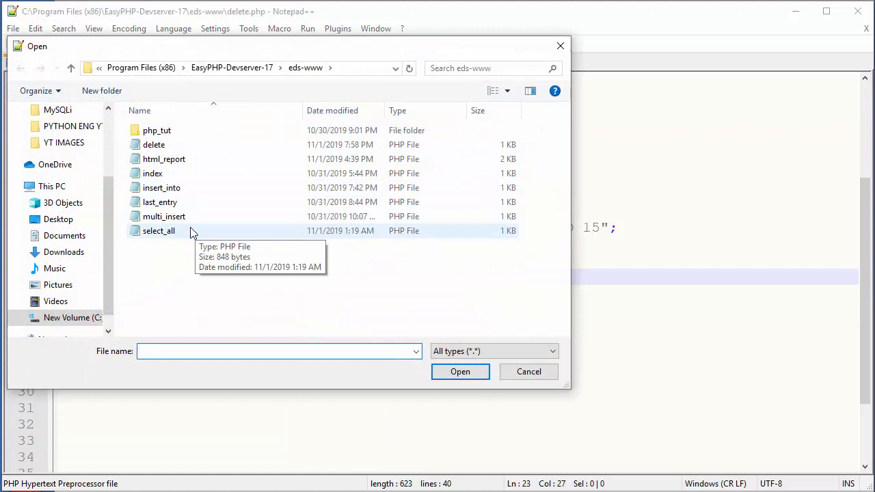
double_click(164, 215)
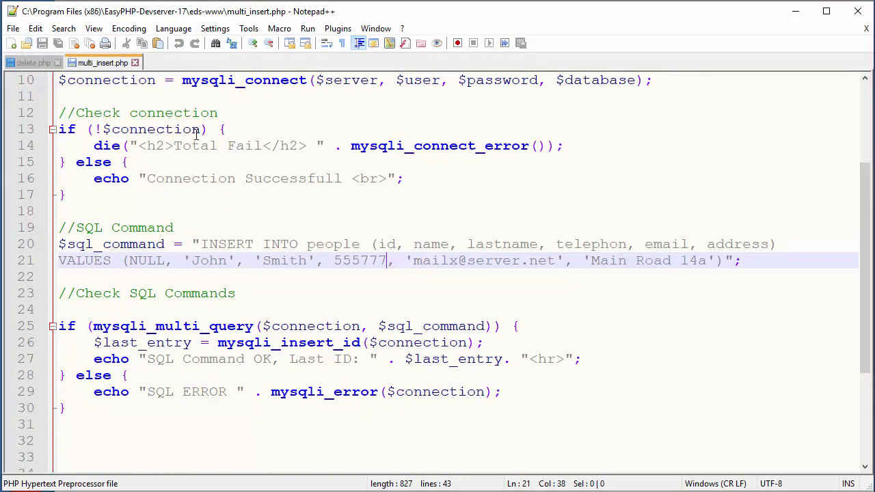
left_click_drag(57, 243, 740, 259)
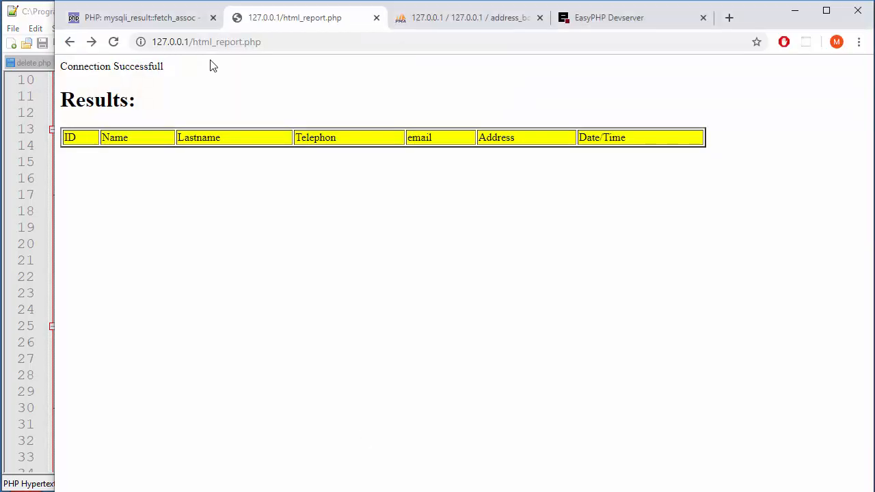
- Load 127.0.0.1/multi_insert.php and reload it three times to insert four John Smith rows
type("127.0.0.1/m")
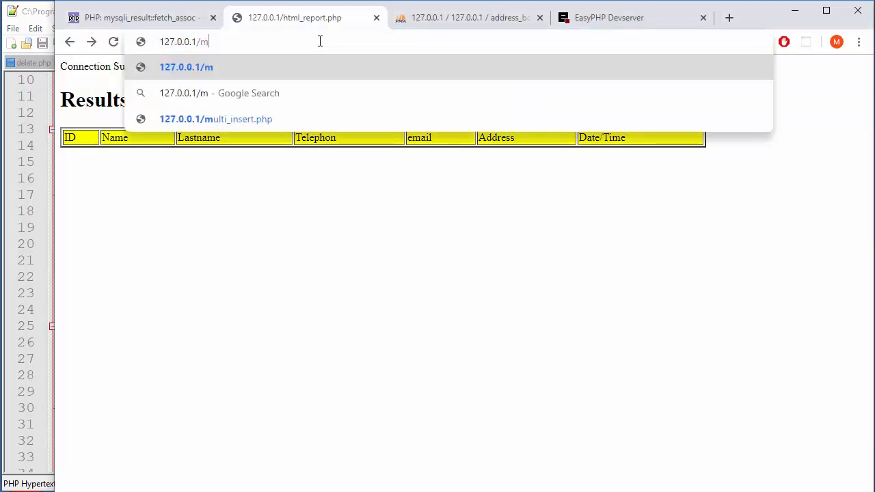
type("ulti")
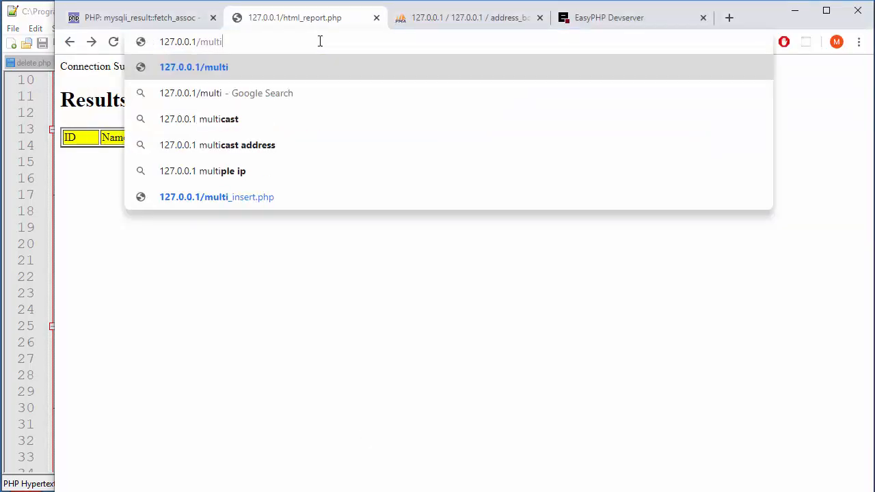
left_click(216, 196)
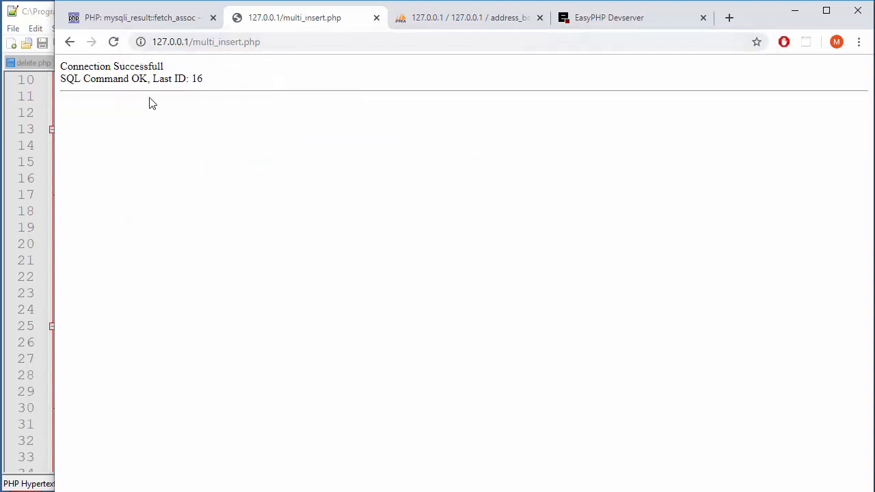
left_click(113, 41)
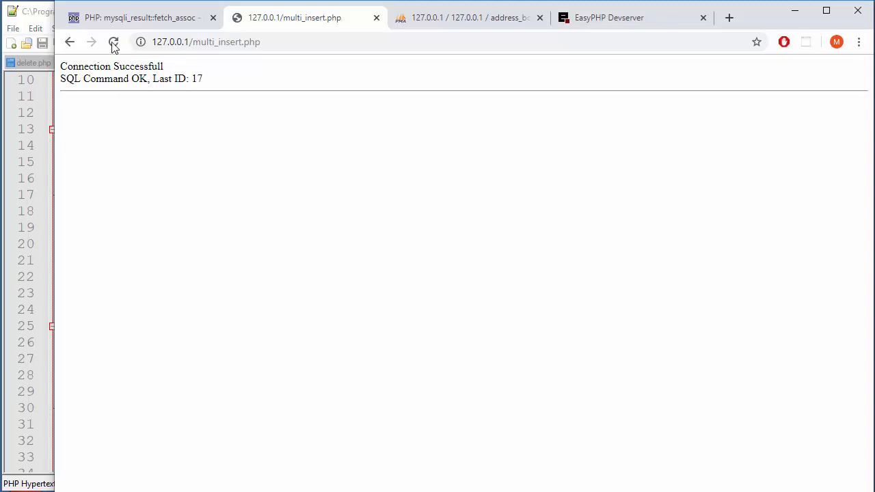
left_click(113, 41)
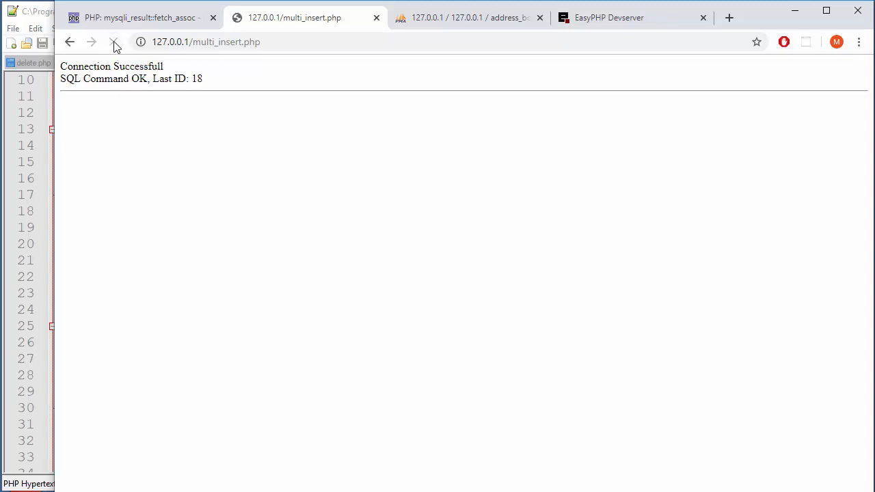
left_click(115, 41)
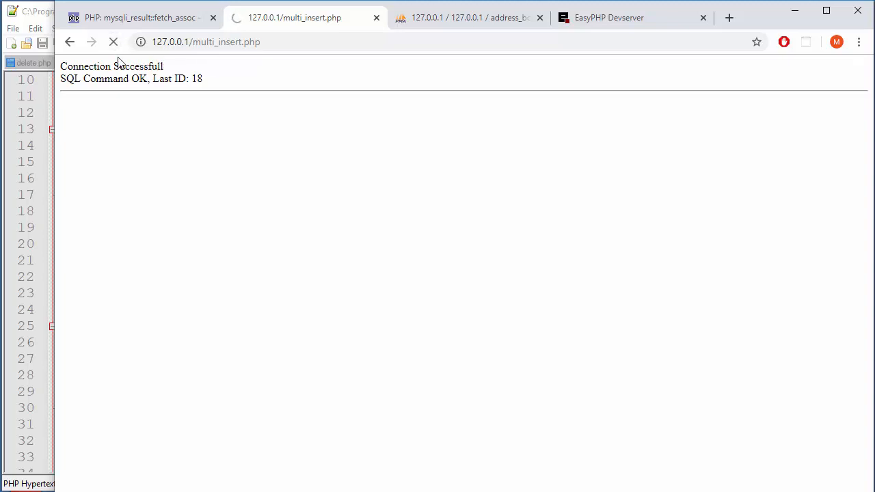
- Return to html_report.php and refresh it to list the four John Smith rows, IDs 16-19
left_click(69, 41)
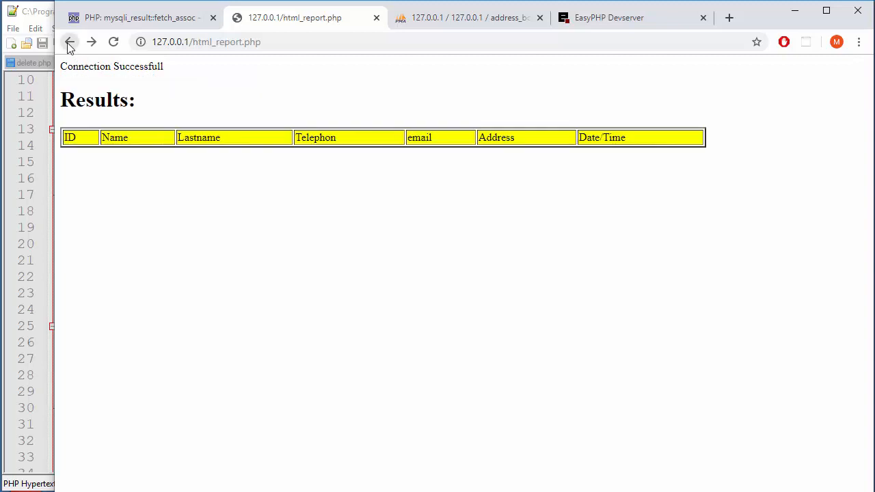
left_click(68, 41)
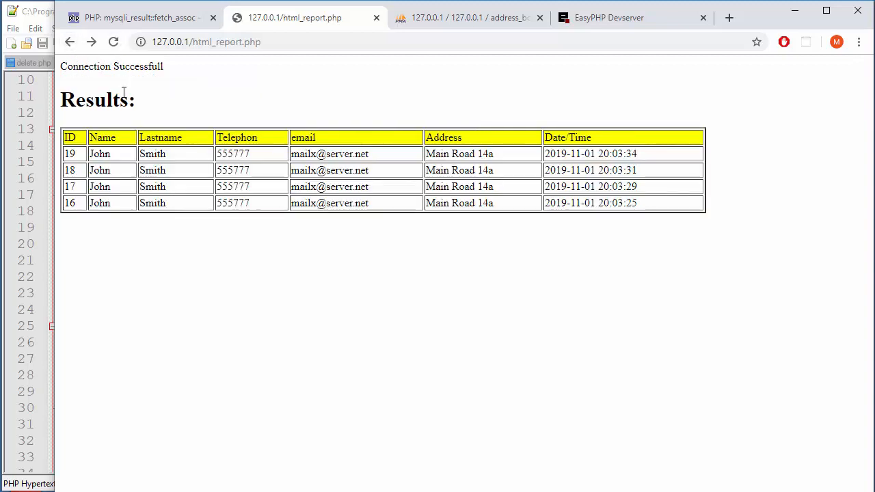